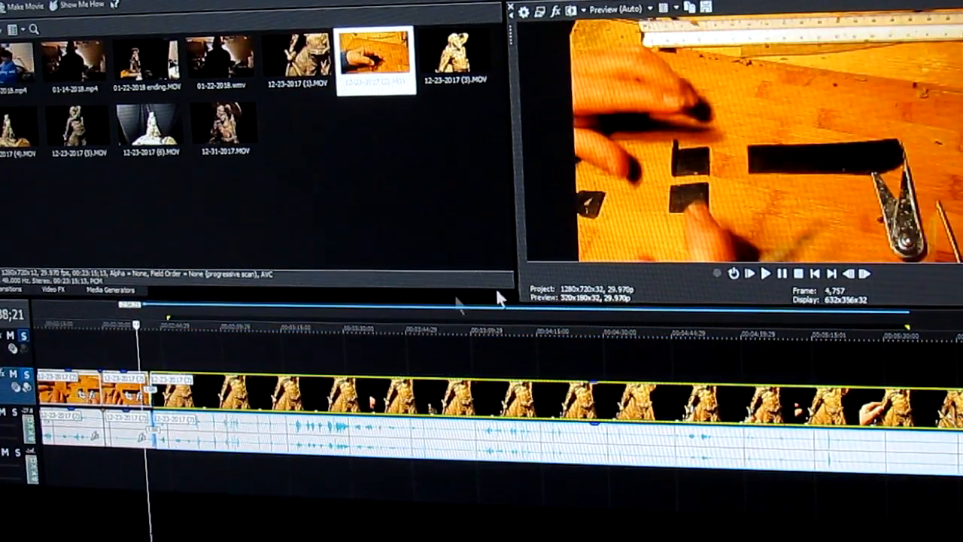
Play the carving footage in the preview and pause at the dead stretch near 2:54–3:23
click(765, 273)
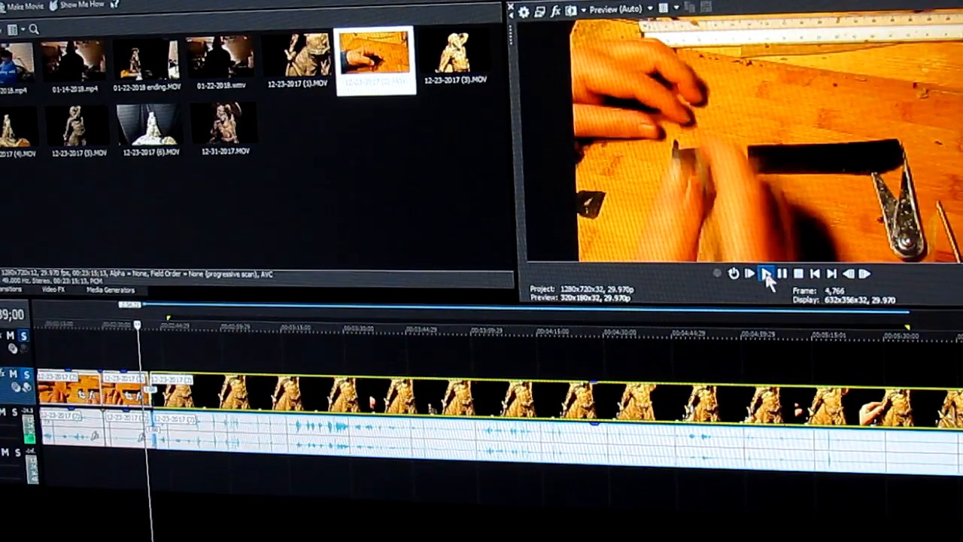
click(750, 273)
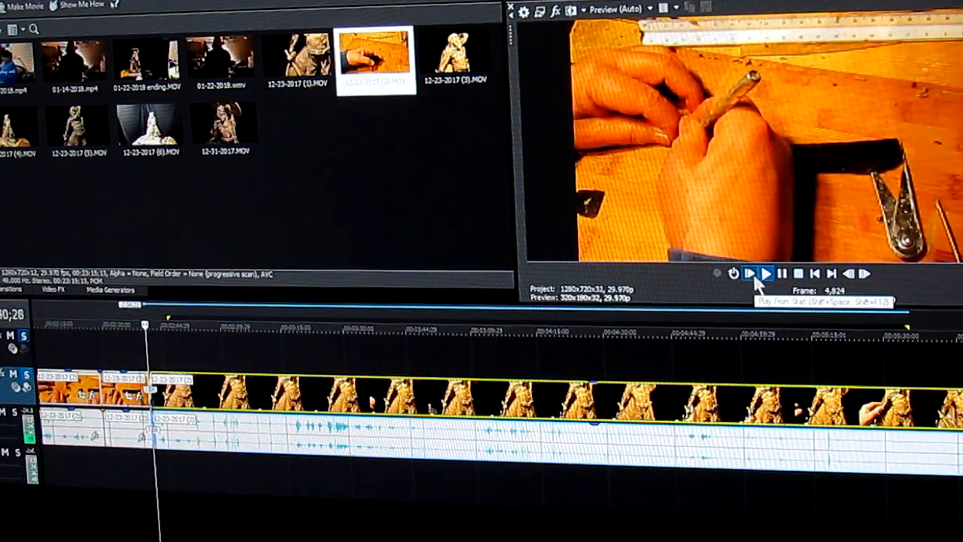
click(764, 273)
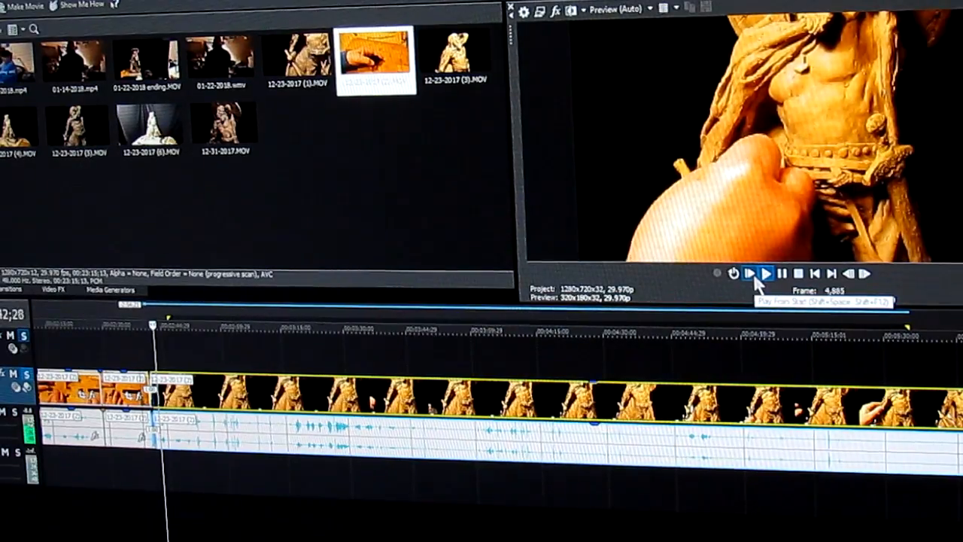
click(764, 273)
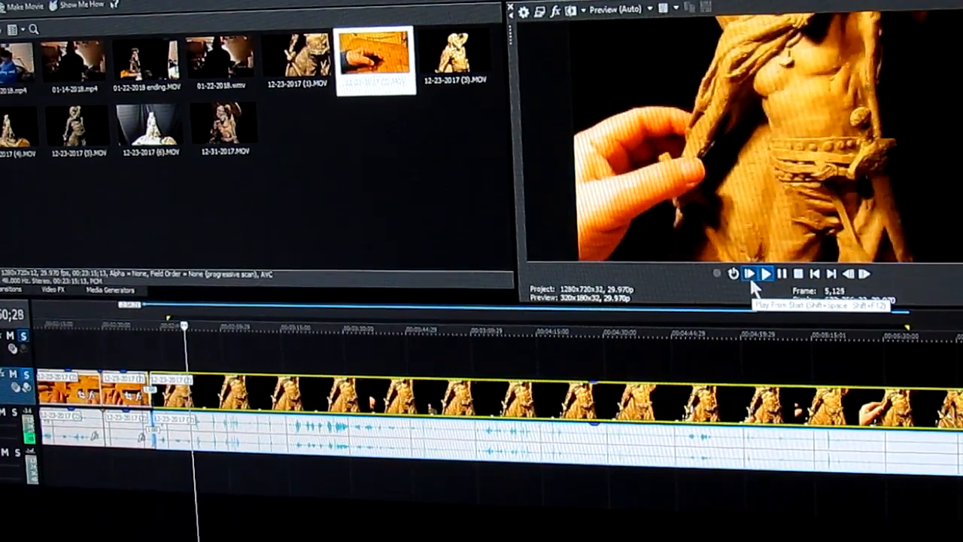
click(765, 273)
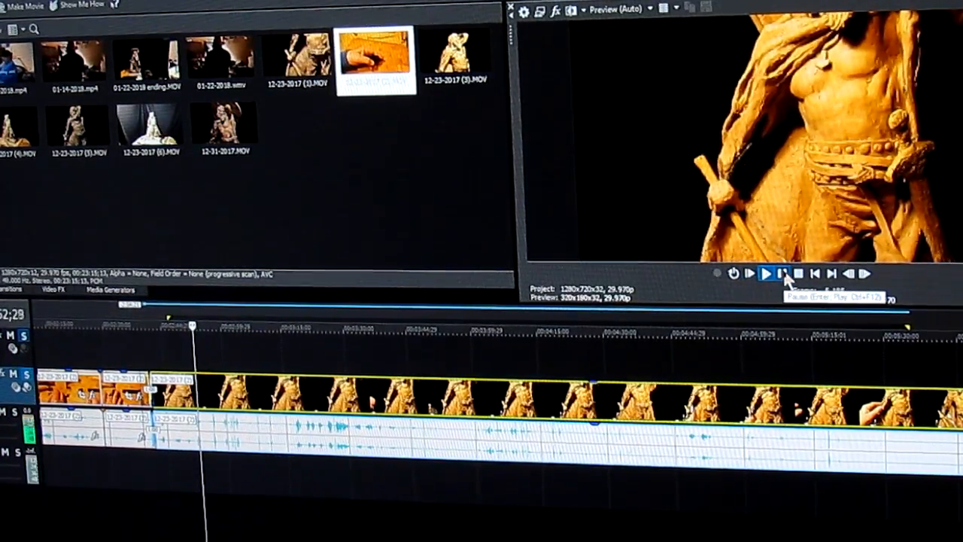
click(765, 273)
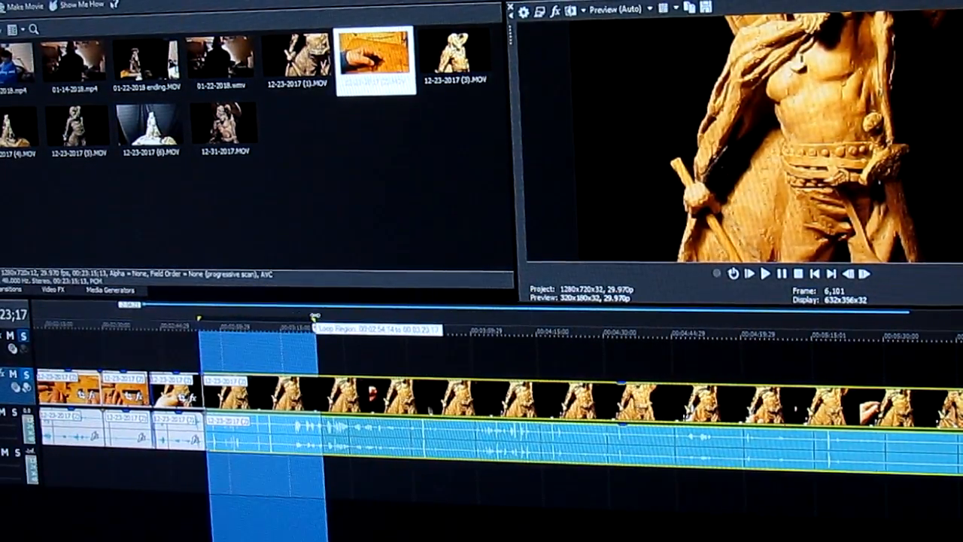
Play the footage around the cut twice to check the closed gap
click(742, 273)
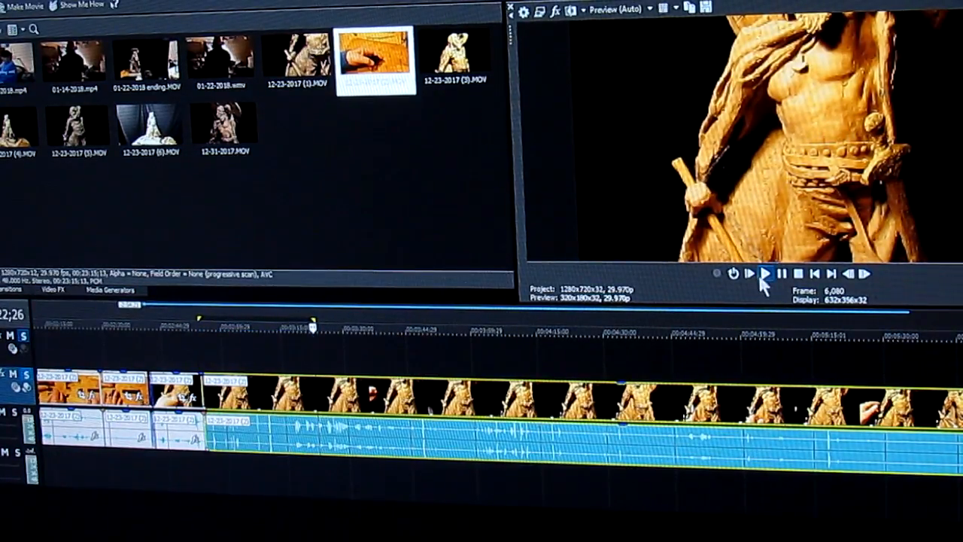
click(764, 273)
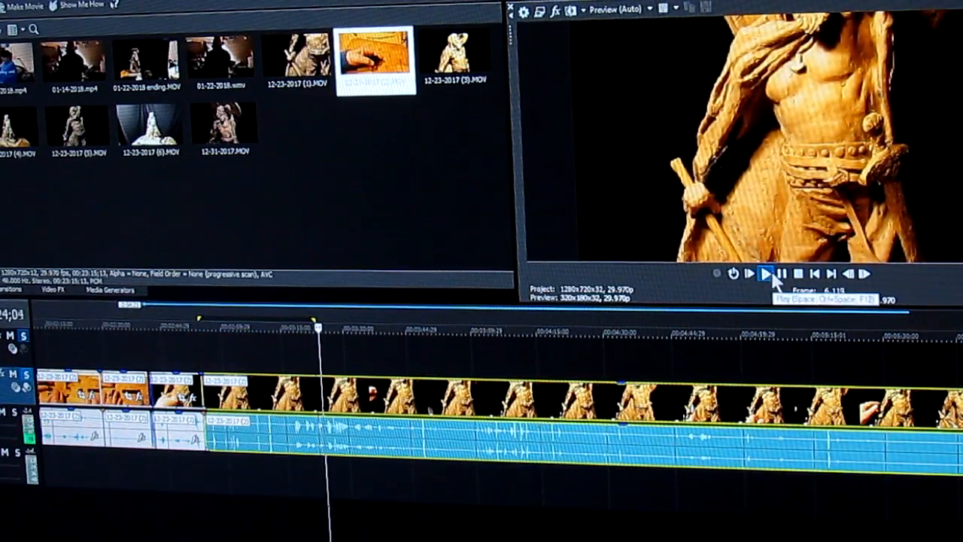
click(765, 273)
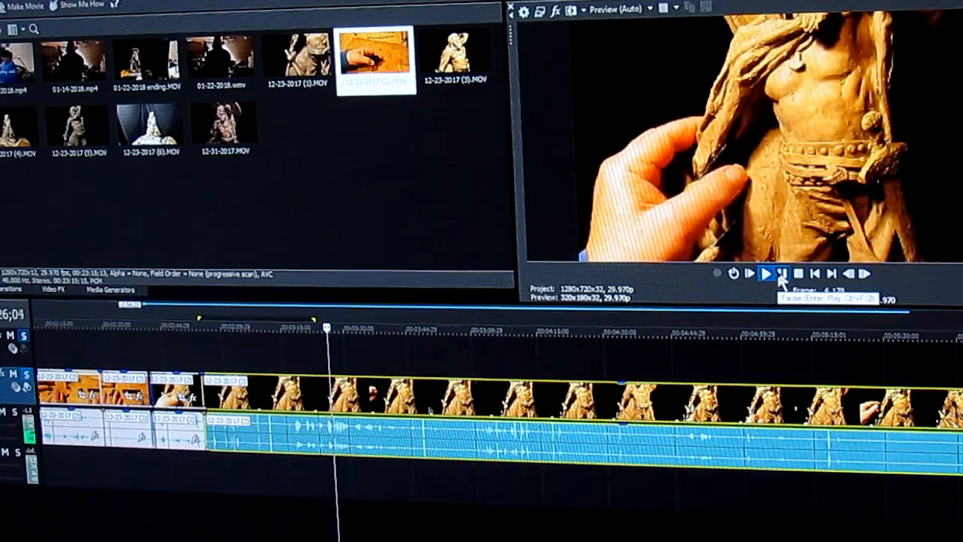
click(766, 273)
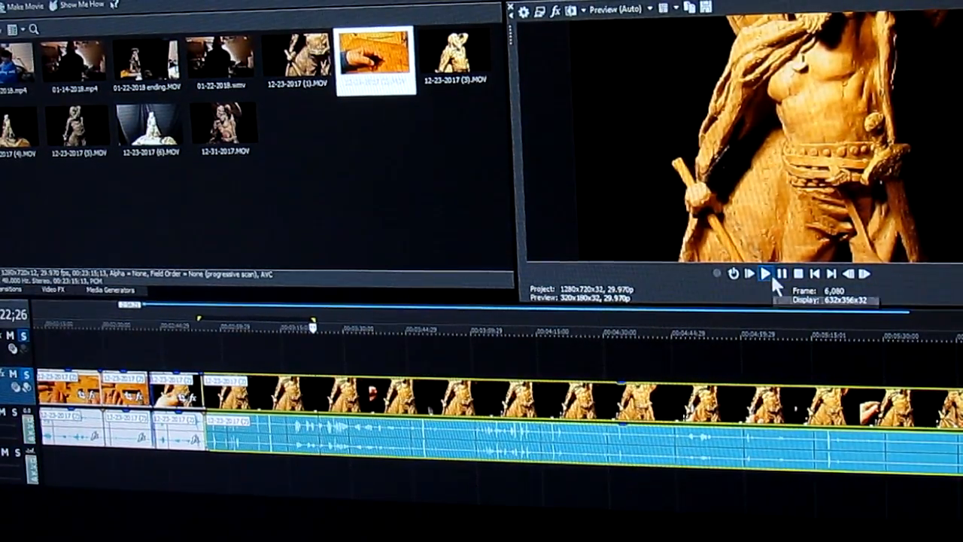
click(768, 273)
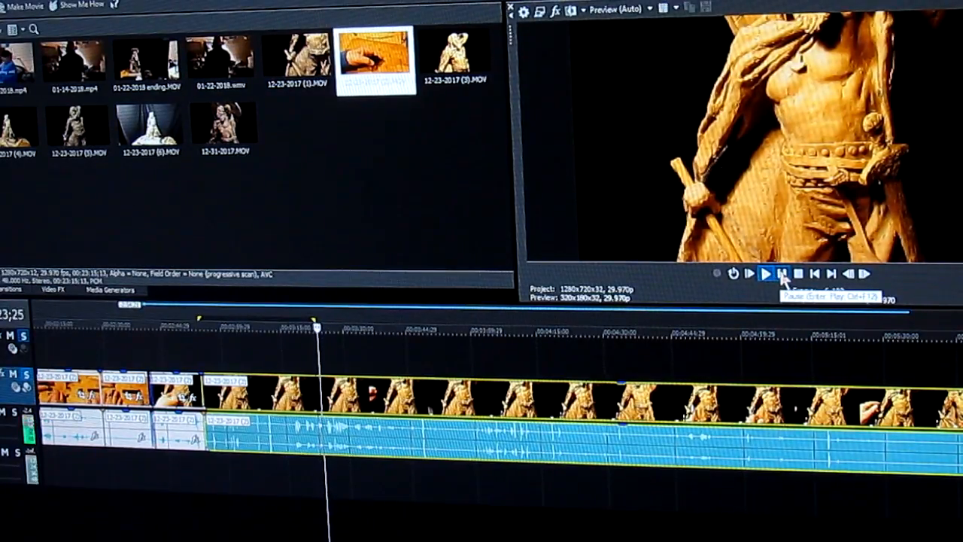
click(766, 273)
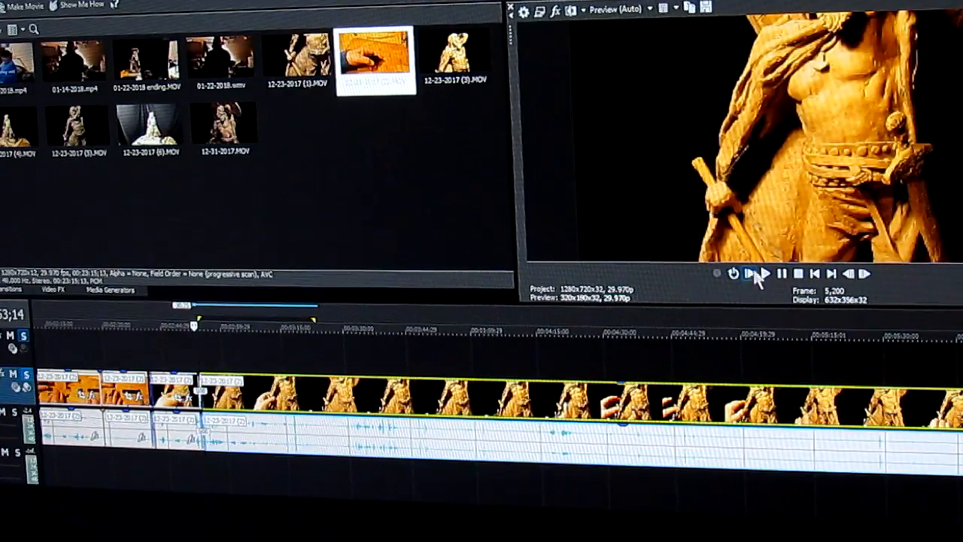
Play the footage after the join and pause where the next dead space begins
click(762, 273)
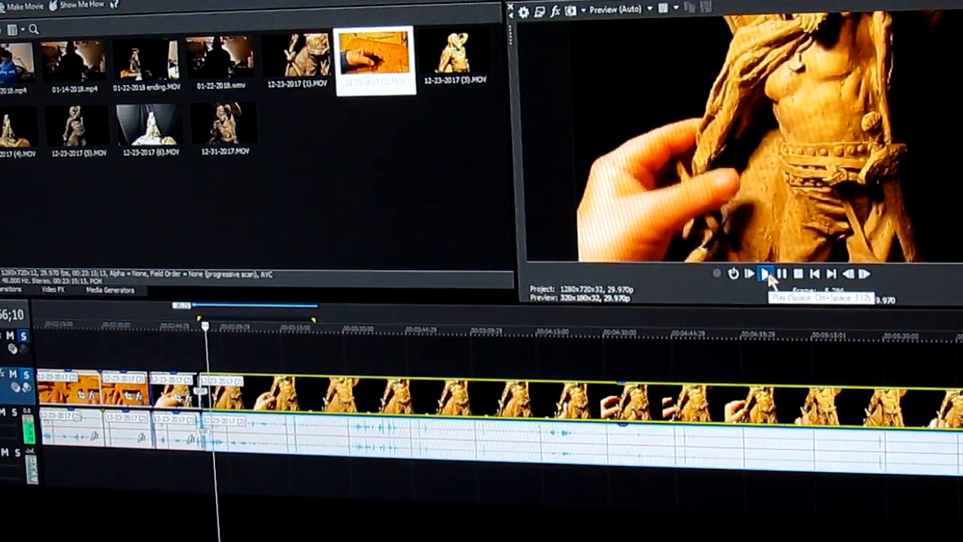
click(765, 273)
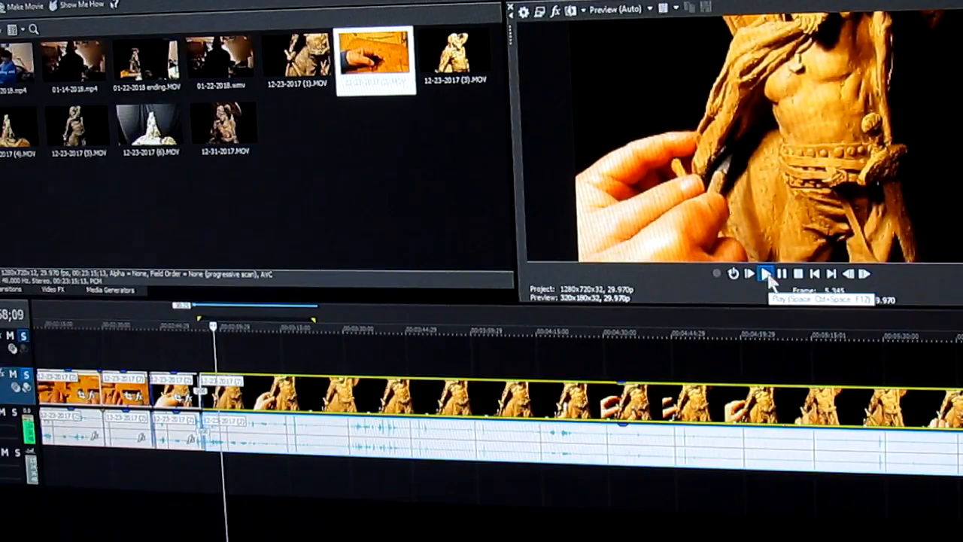
click(766, 273)
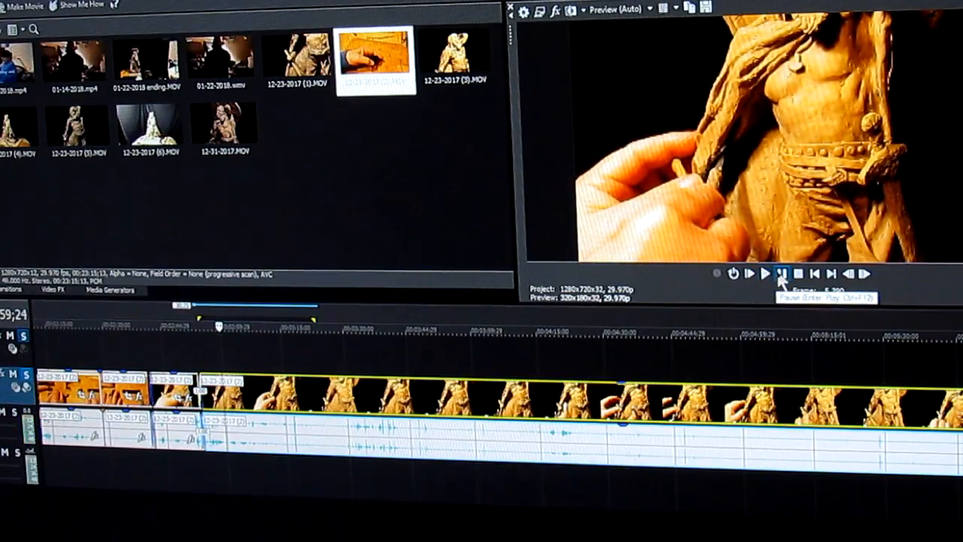
click(764, 273)
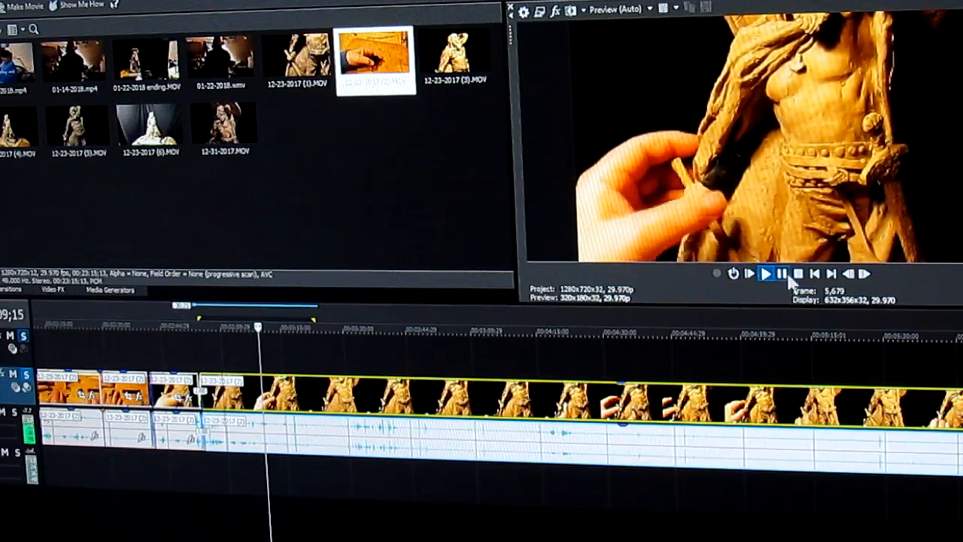
click(765, 273)
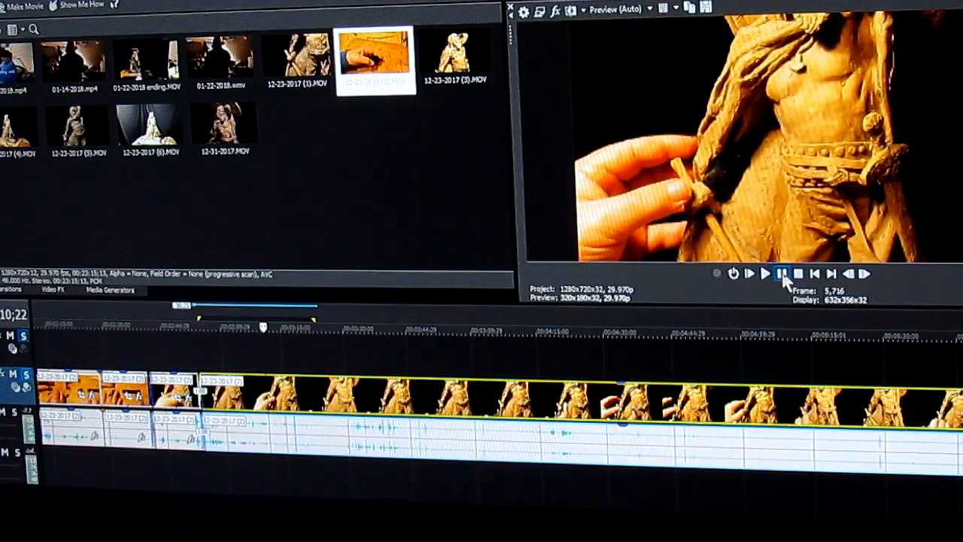
Resume playback briefly and pause again at the idle stretch
click(782, 273)
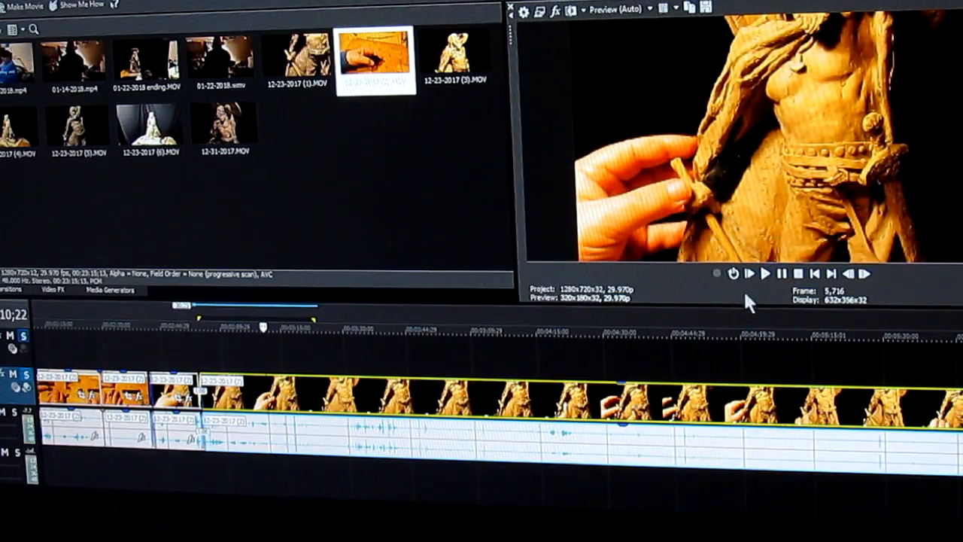
click(764, 274)
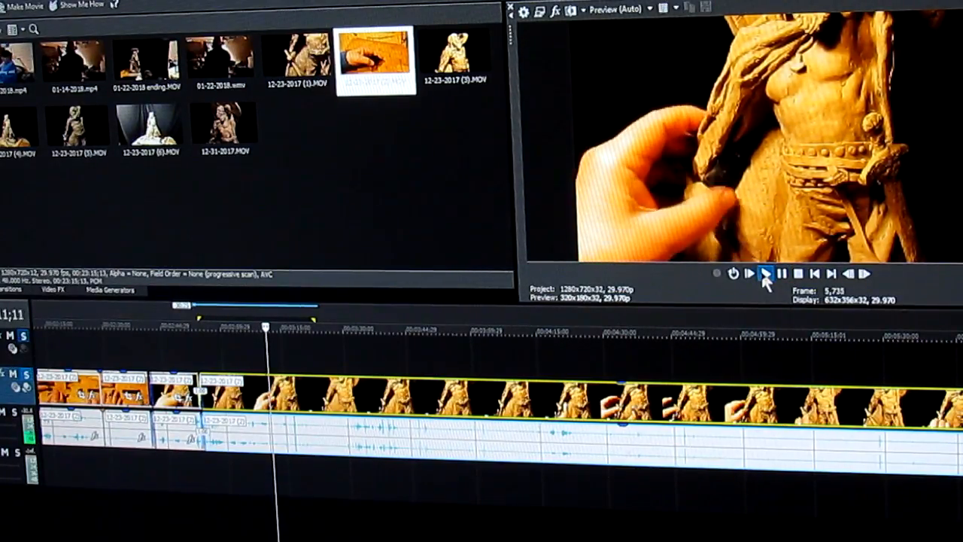
click(748, 274)
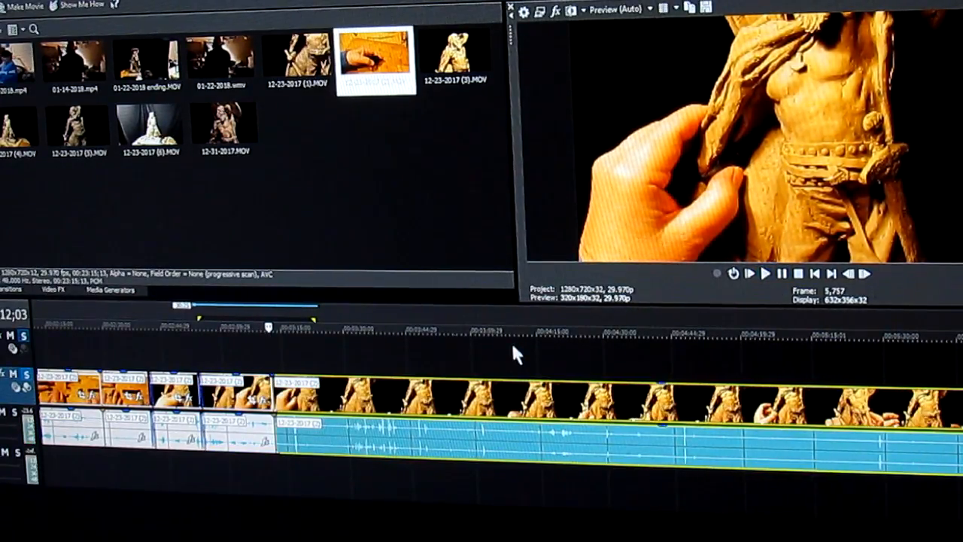
mouse_move(379, 355)
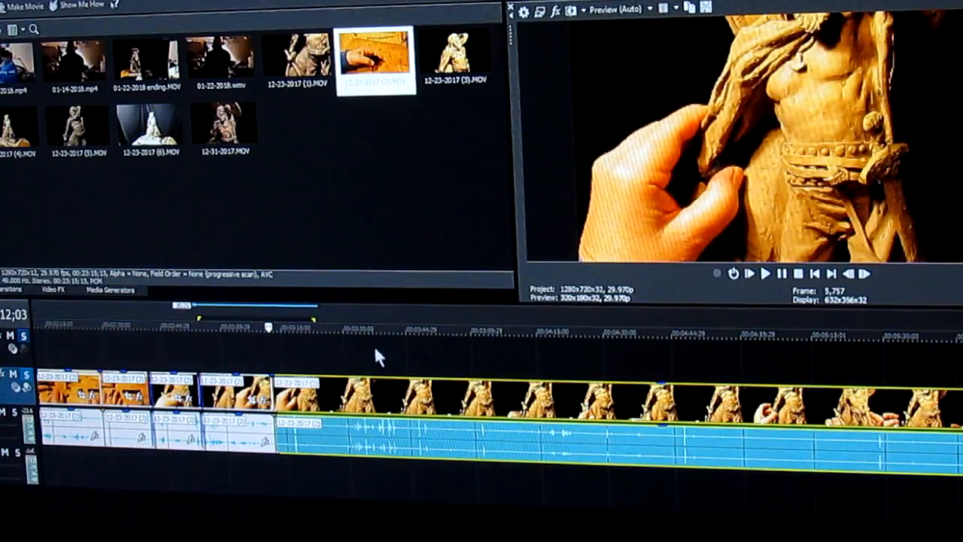
mouse_move(311, 349)
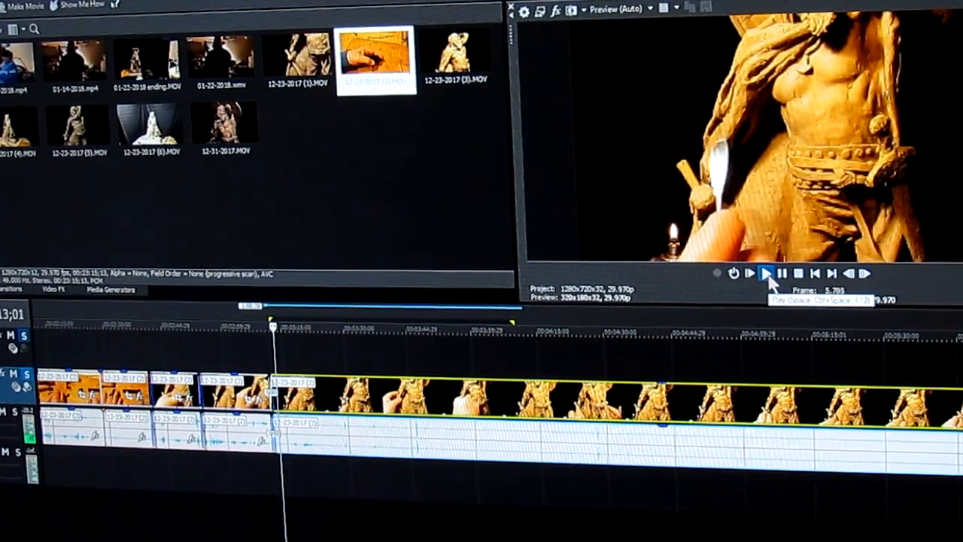
Play the new join to review the candle-lit carving footage
click(767, 273)
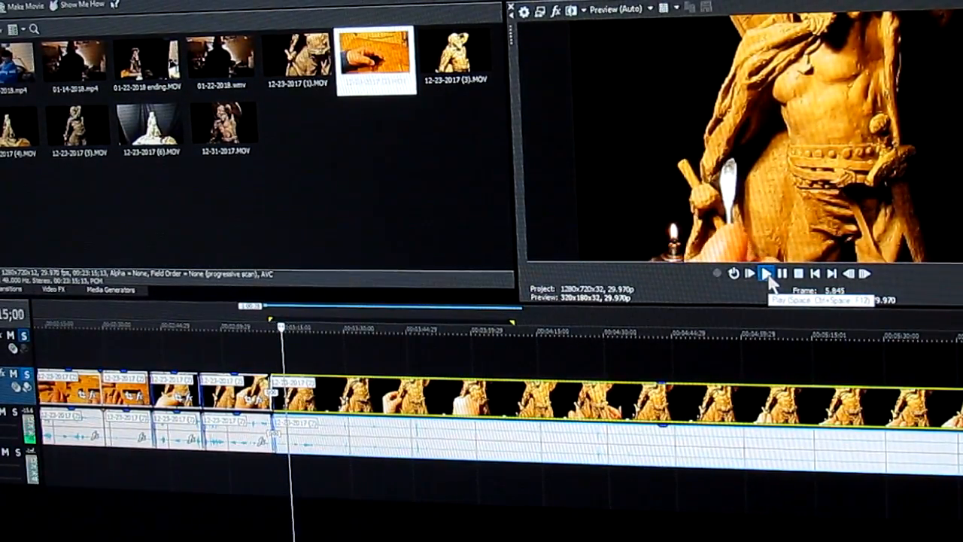
click(766, 273)
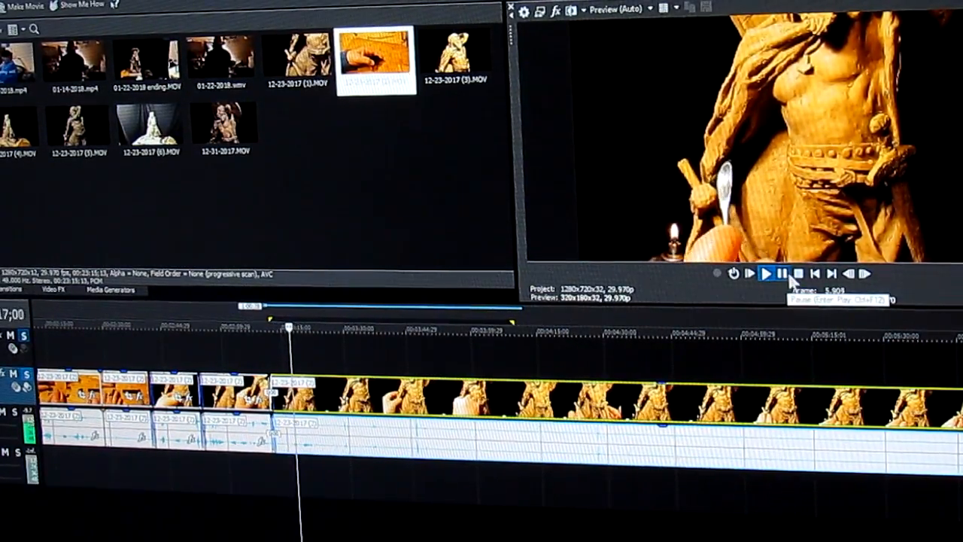